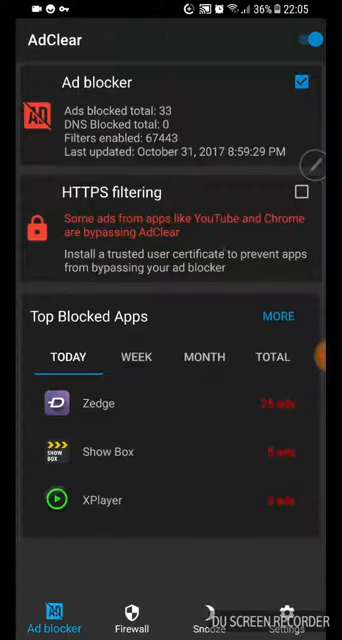
Step: Switch from AdClear's ad blocker statistics to the Firewall tab, showing Wi-Fi and no blocked apps
click(130, 618)
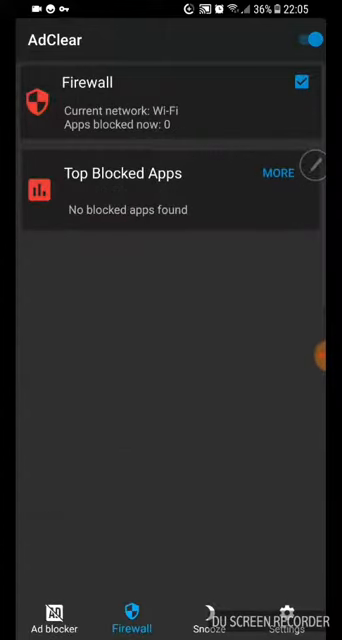
click(210, 618)
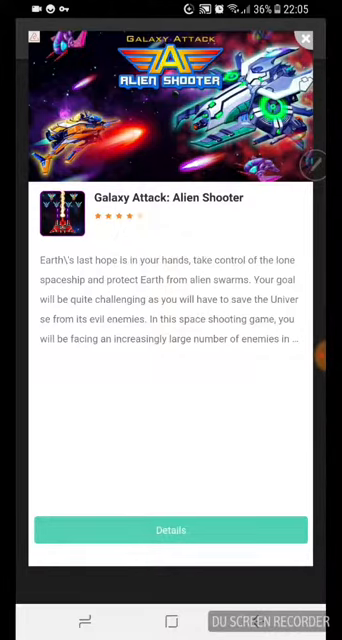
Step: Close the Galaxy Attack game ad and scroll through Show Box's Trending movie news
click(307, 39)
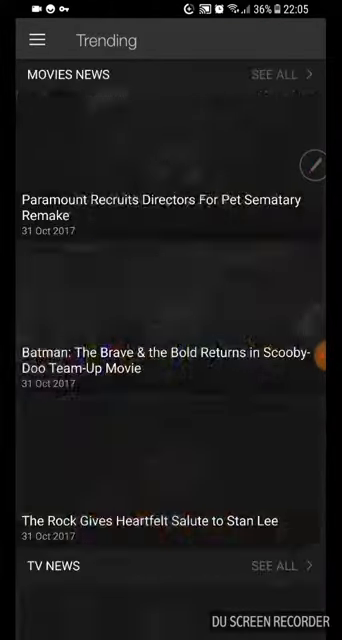
scroll(down, 3)
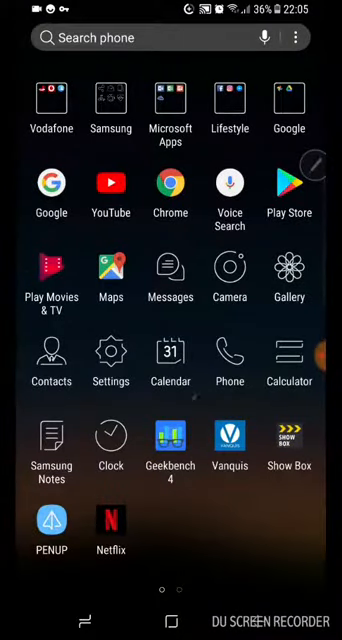
Step: Bring up the Google feed from the app drawer, scroll it, and begin a new search
scroll(left, 3)
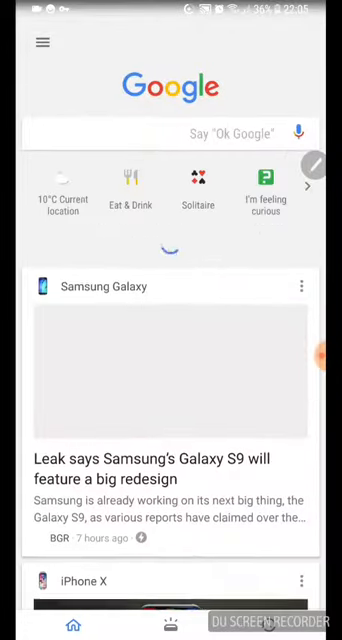
scroll(down, 3)
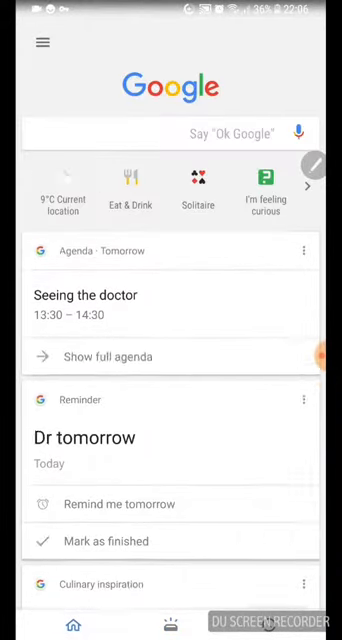
click(160, 131)
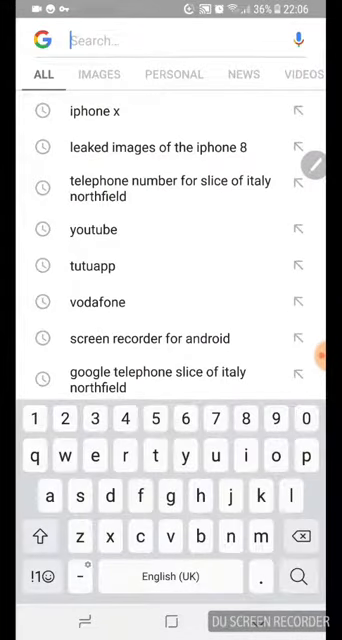
Step: Search for 'adcle' and scroll down the appdownload.com page
text(adcle)
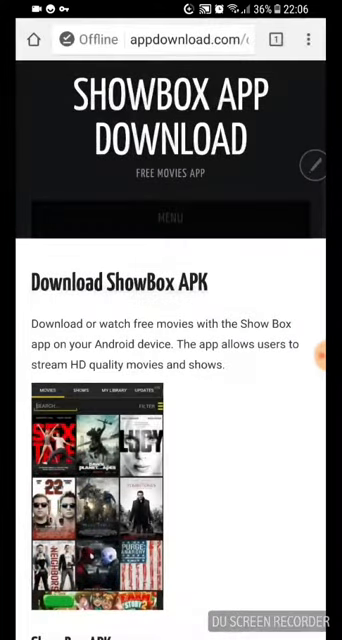
scroll(down, 3)
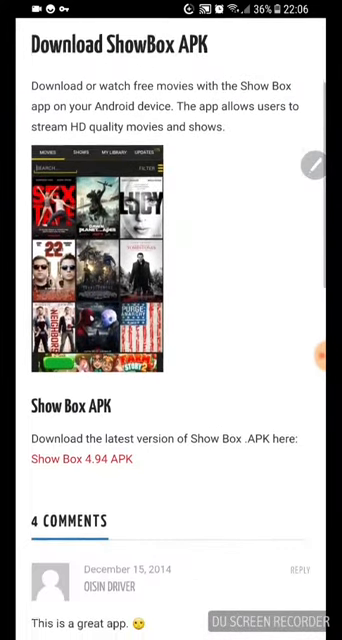
scroll(down, 3)
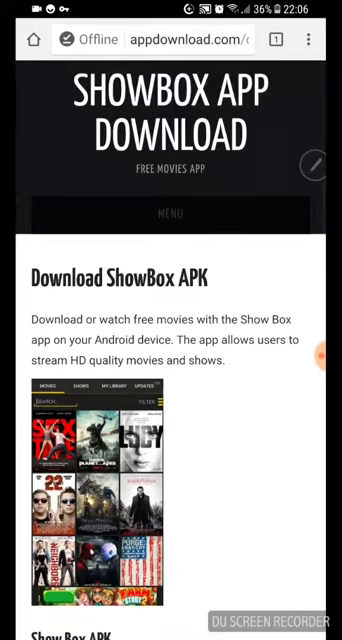
scroll(down, 3)
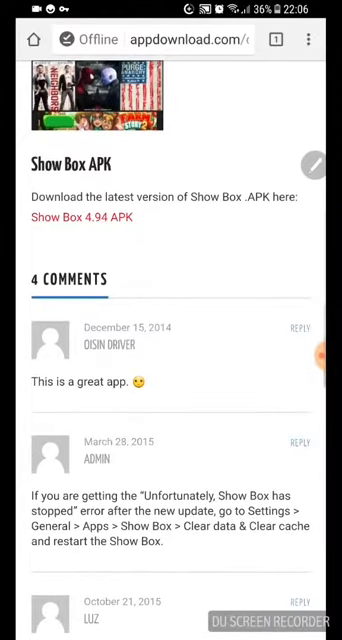
Step: Follow the red 'Show Box 4.94 APK' link to the rawapk page listing ShowBox versions
click(84, 218)
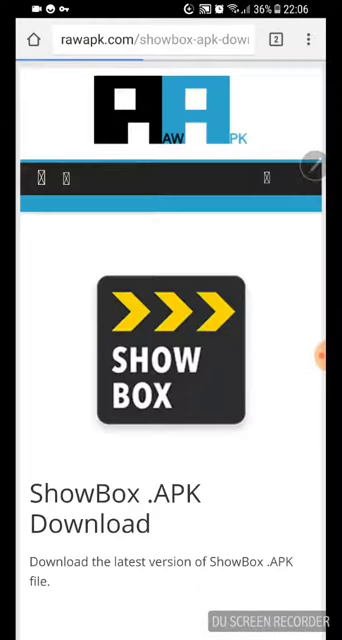
scroll(down, 3)
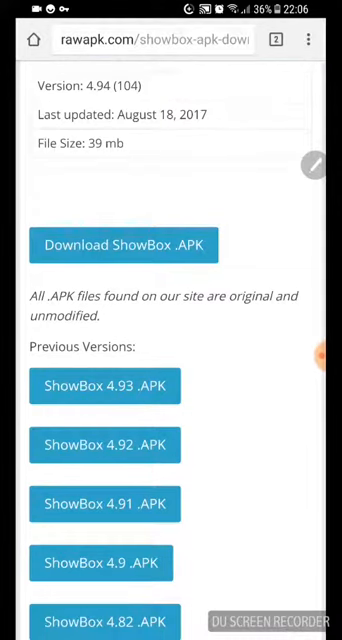
scroll(up, 3)
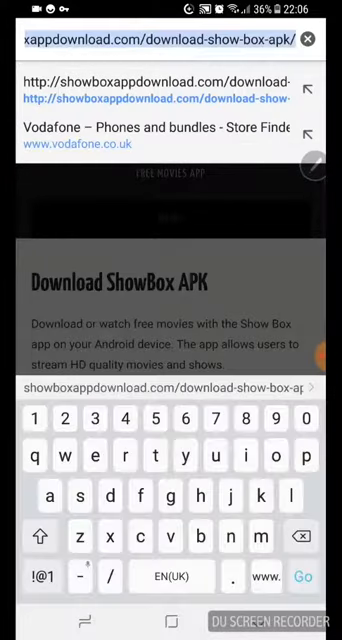
Step: Enter 'ad', start the AdClear download, and read through the AdClear page
text(ad)
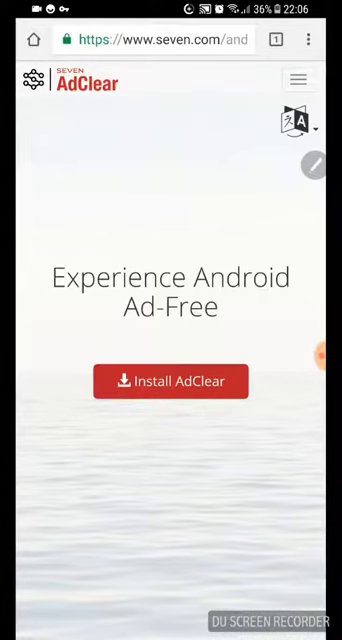
click(171, 381)
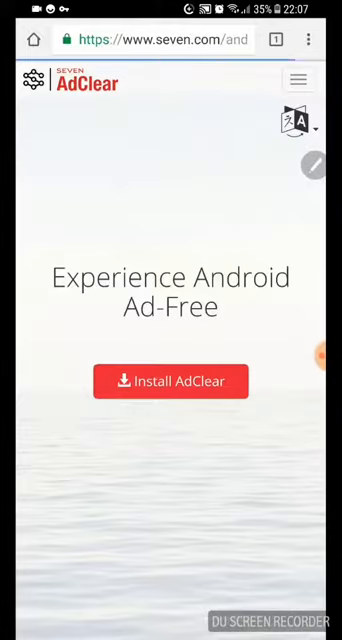
click(171, 381)
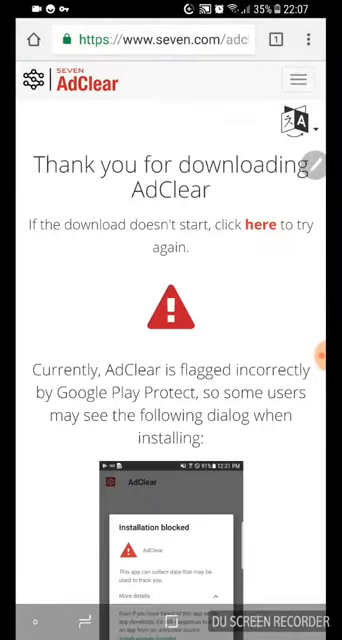
scroll(down, 3)
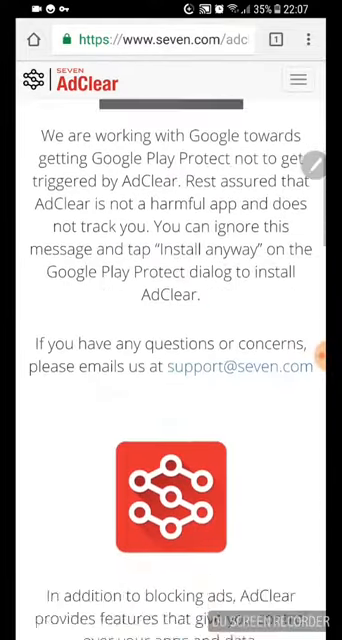
scroll(down, 3)
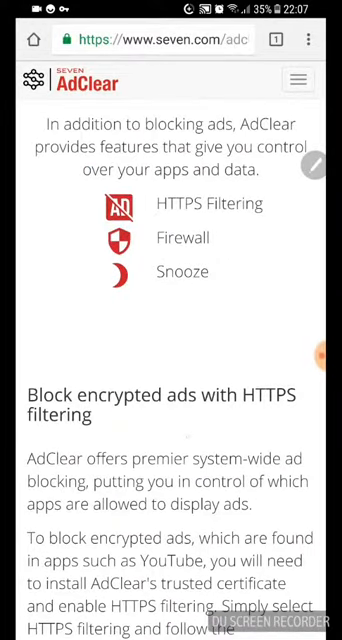
scroll(down, 3)
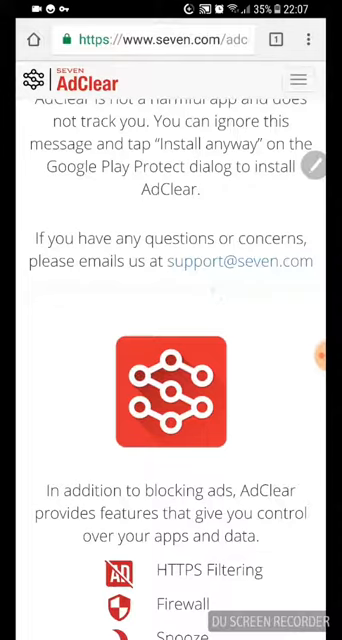
scroll(up, 3)
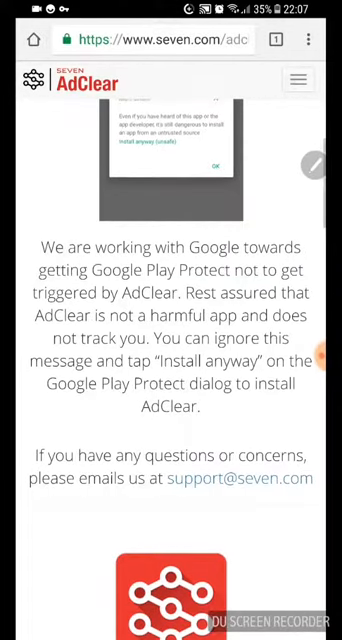
Step: Return to the AdClear install instructions and start the Download Installer download
click(297, 82)
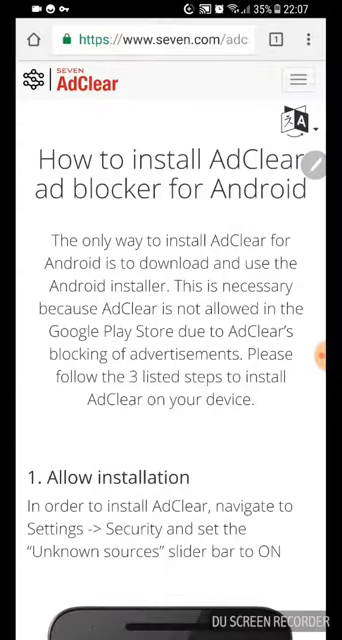
scroll(down, 3)
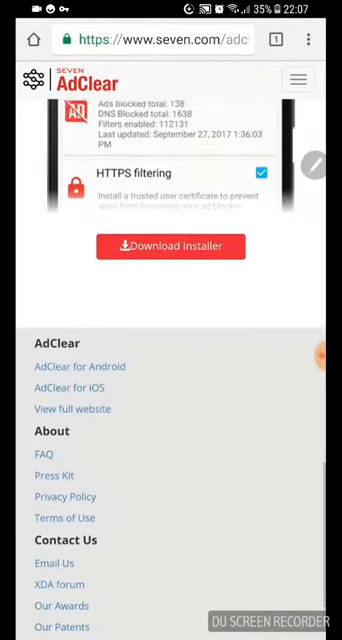
click(171, 245)
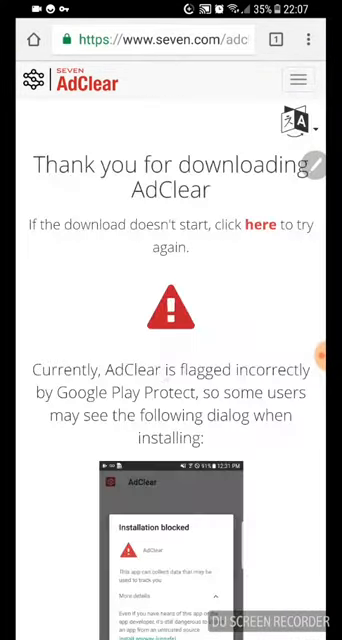
scroll(down, 3)
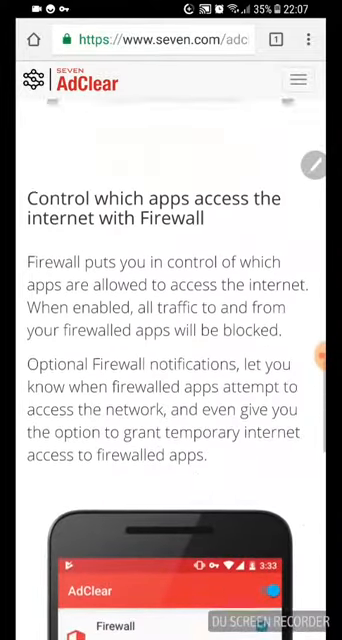
scroll(down, 3)
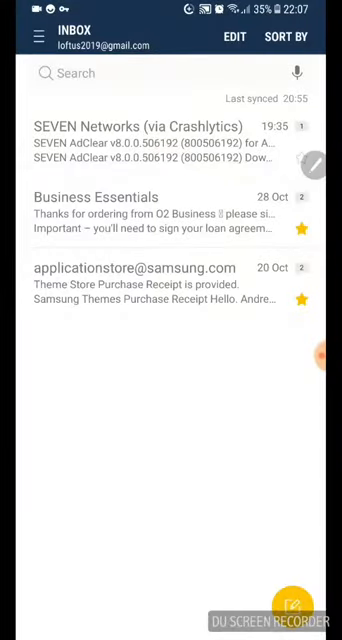
Step: Open the SEVEN Networks (via Crashlytics) email and open its Check It Out link in Beta
click(150, 140)
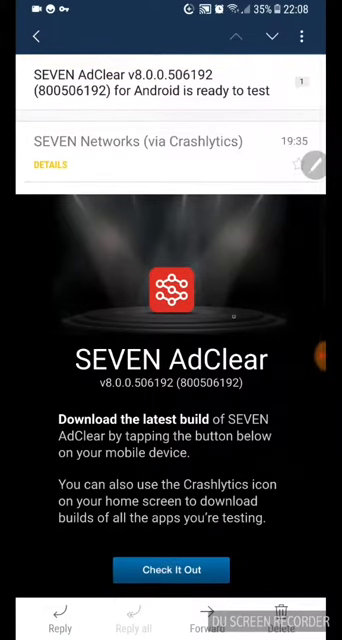
scroll(down, 3)
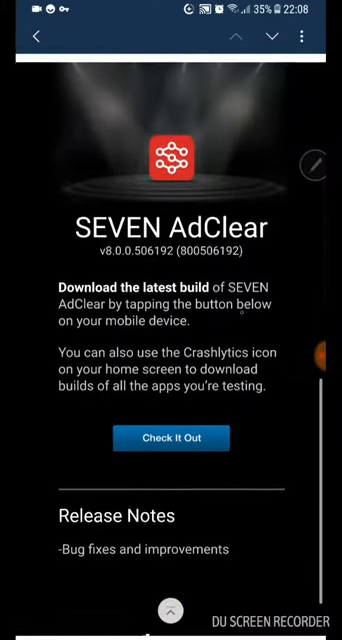
click(171, 438)
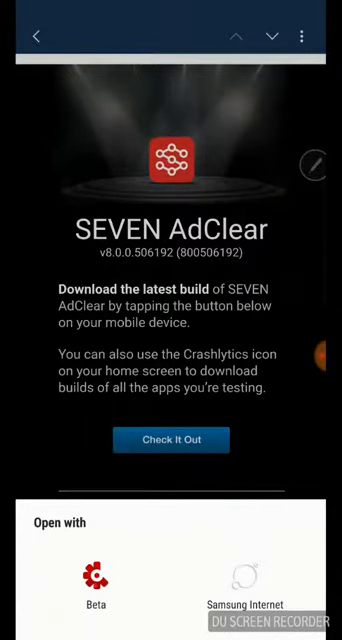
click(95, 590)
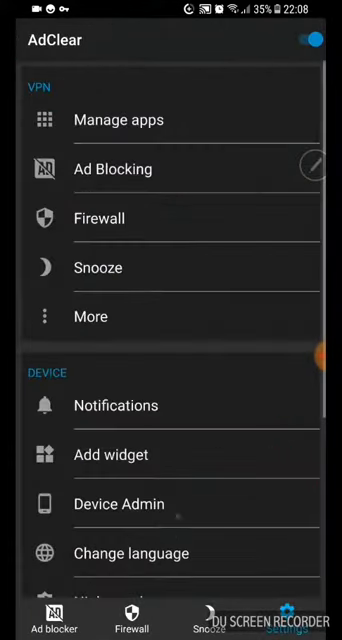
scroll(down, 3)
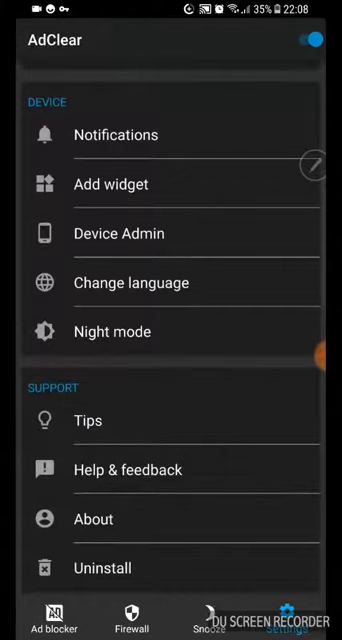
click(104, 331)
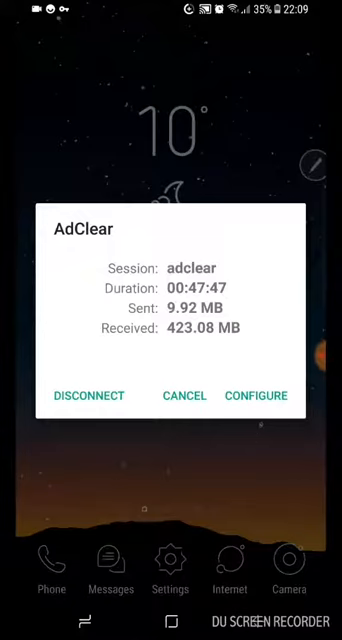
Step: Cancel the AdClear VPN session dialog, leaving the session connected
click(183, 395)
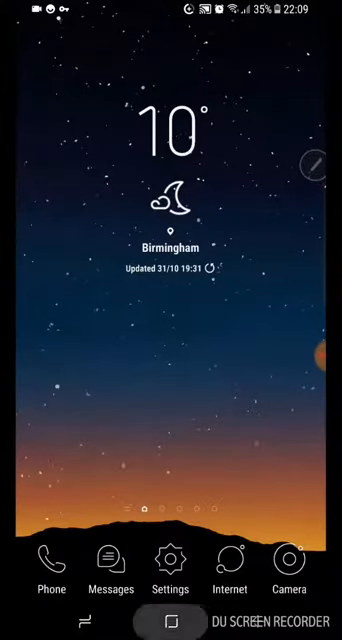